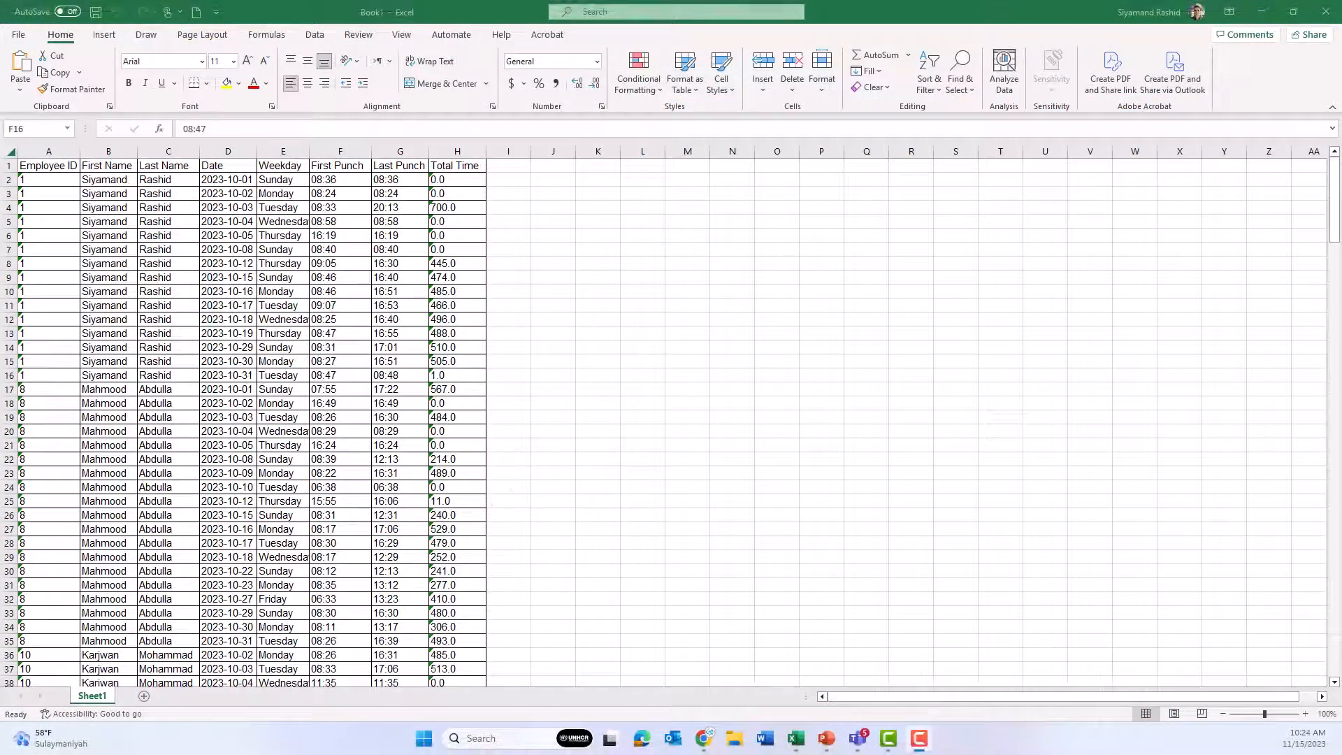
{"action": "mouse_move", "coordinate": [492, 449]}
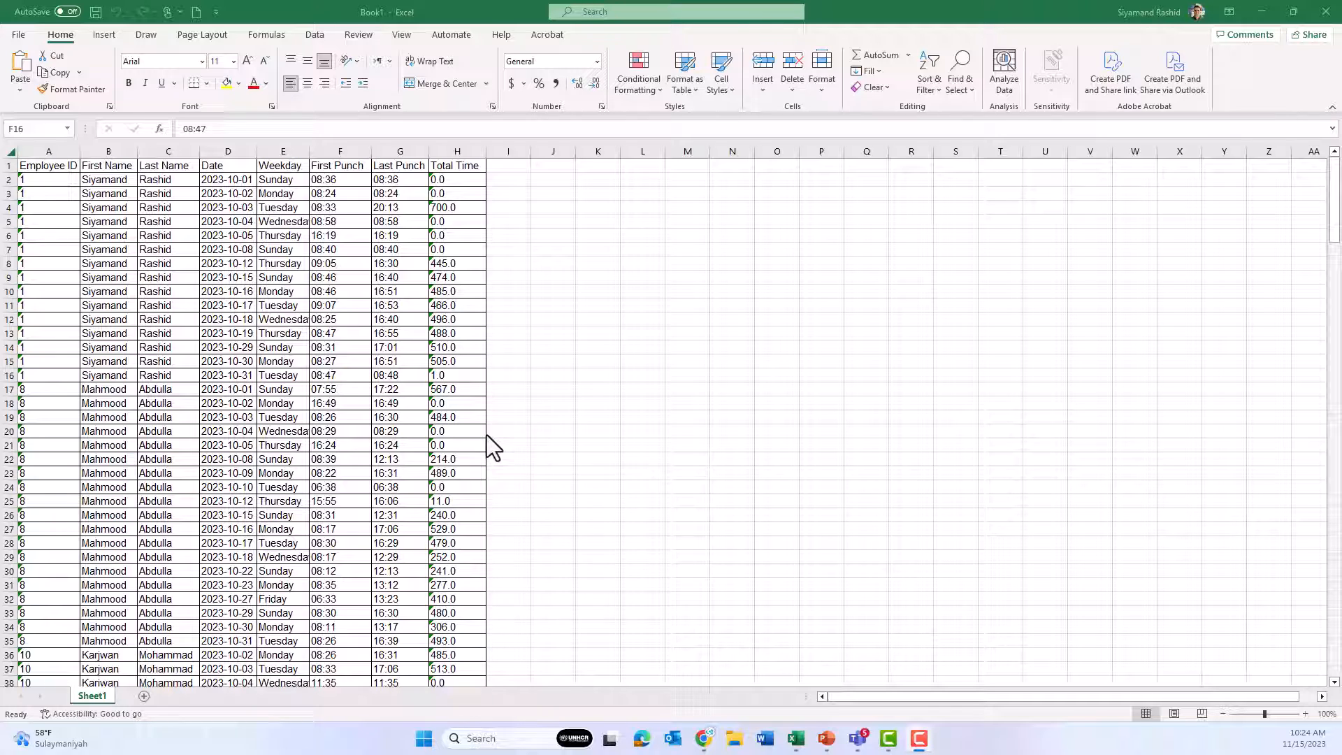
{"action": "mouse_move", "coordinate": [454, 378]}
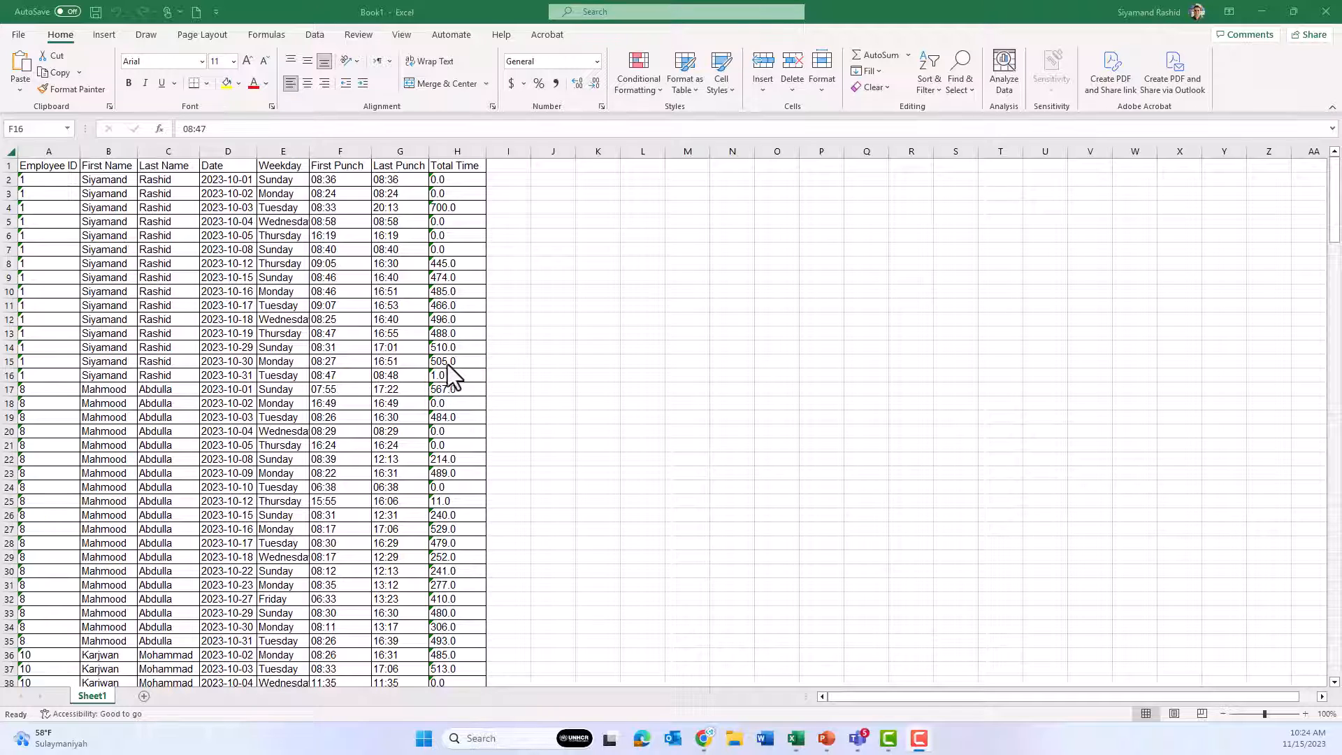
- Format the attendance data A1:H204 as a blue-styled table with headers in the first row
{"action": "scroll", "scroll_direction": "down", "scroll_amount": 3}
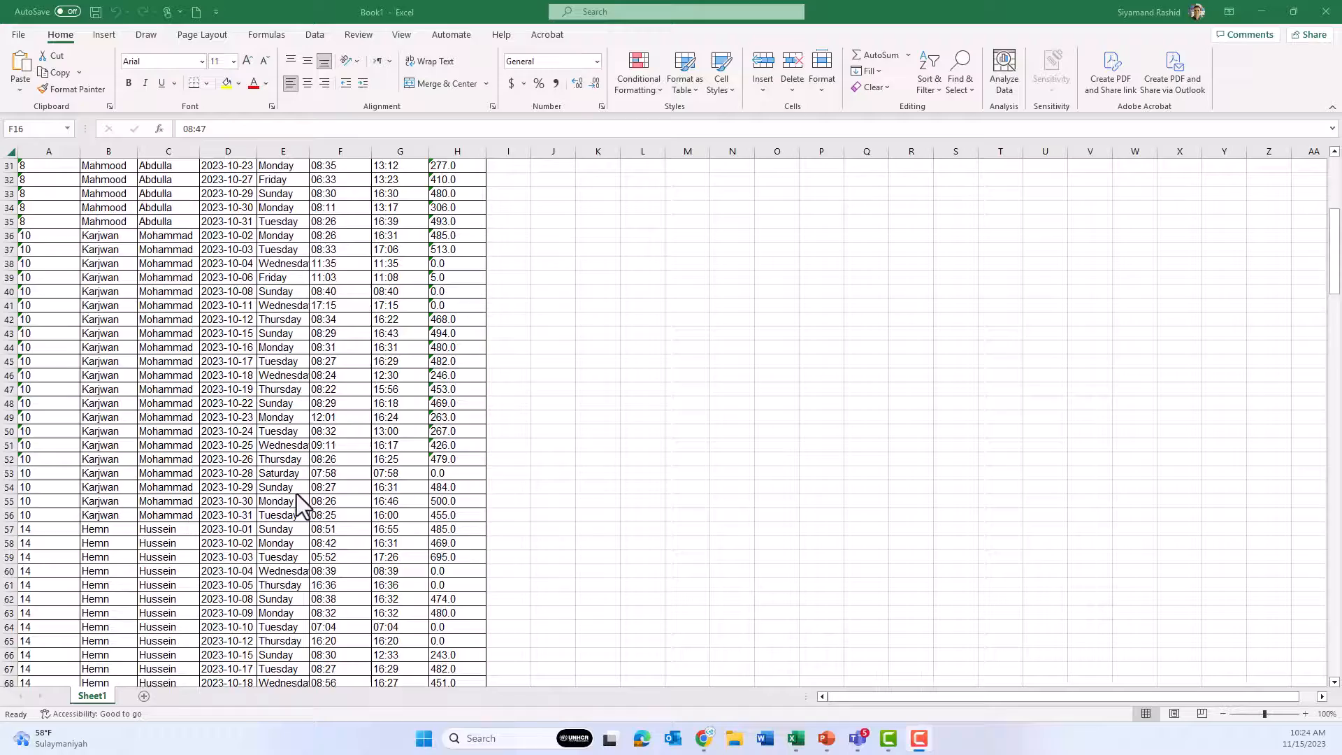
{"action": "scroll", "scroll_direction": "down", "scroll_amount": 3}
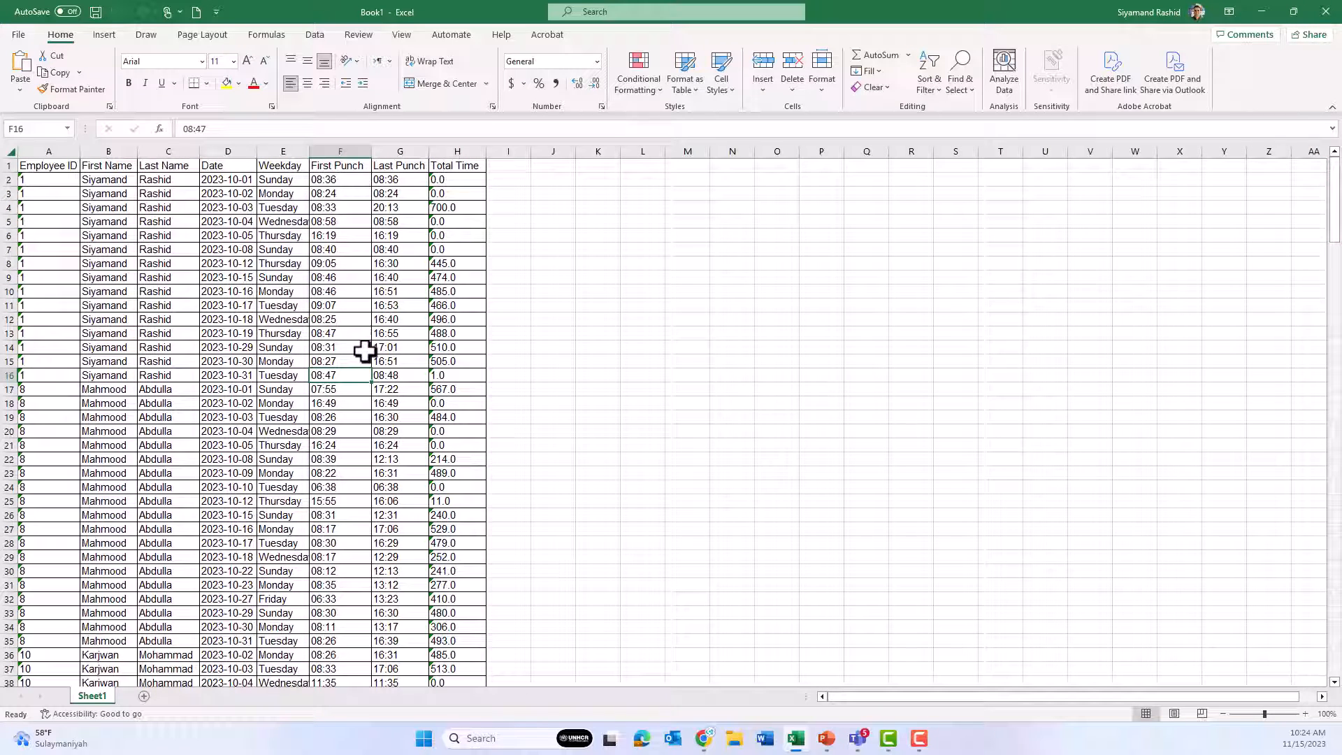
{"action": "left_click", "coordinate": [228, 249]}
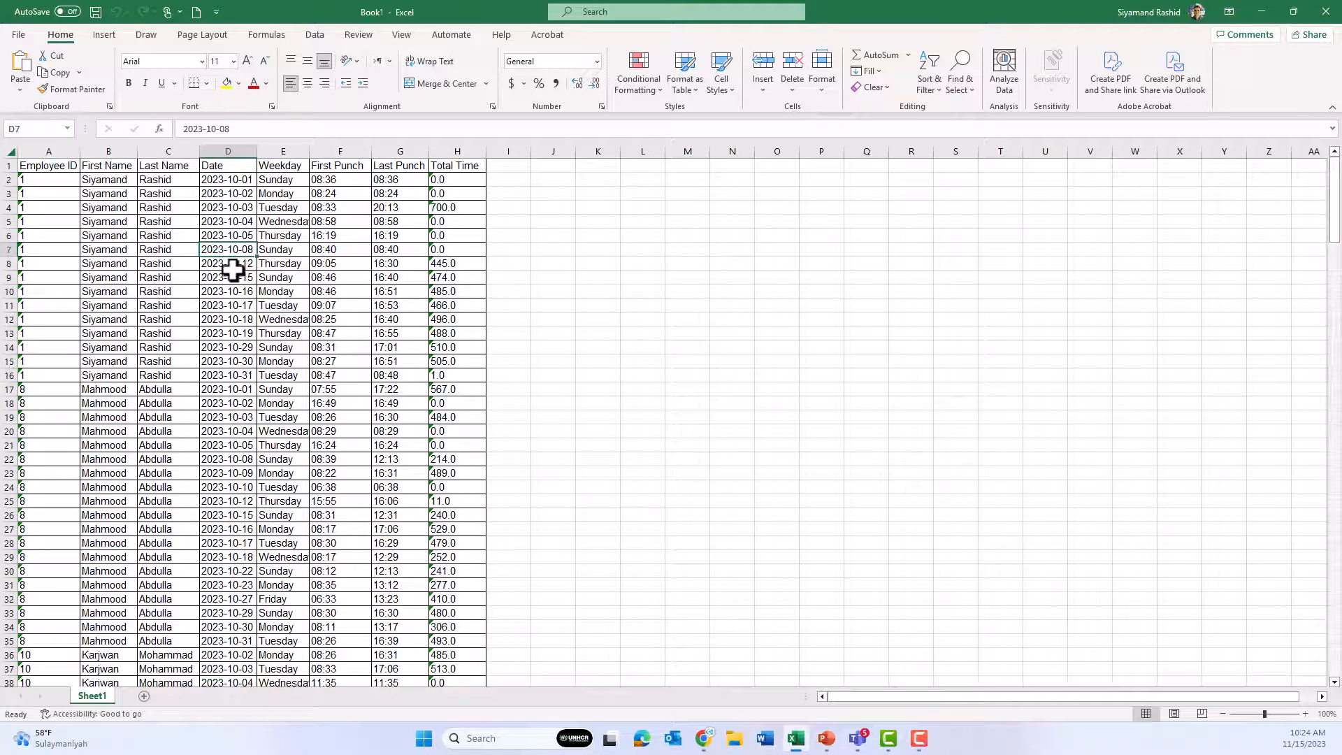
{"action": "left_click", "coordinate": [683, 70]}
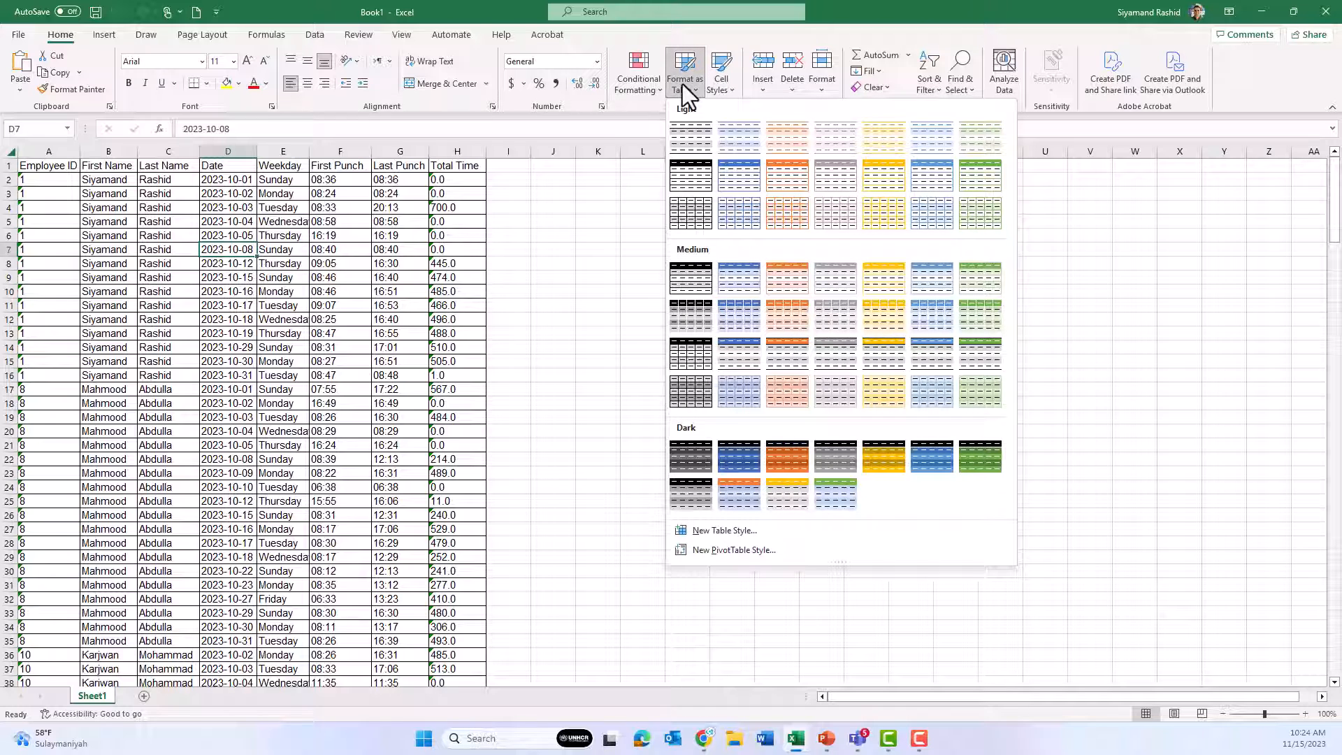
{"action": "left_click", "coordinate": [738, 175]}
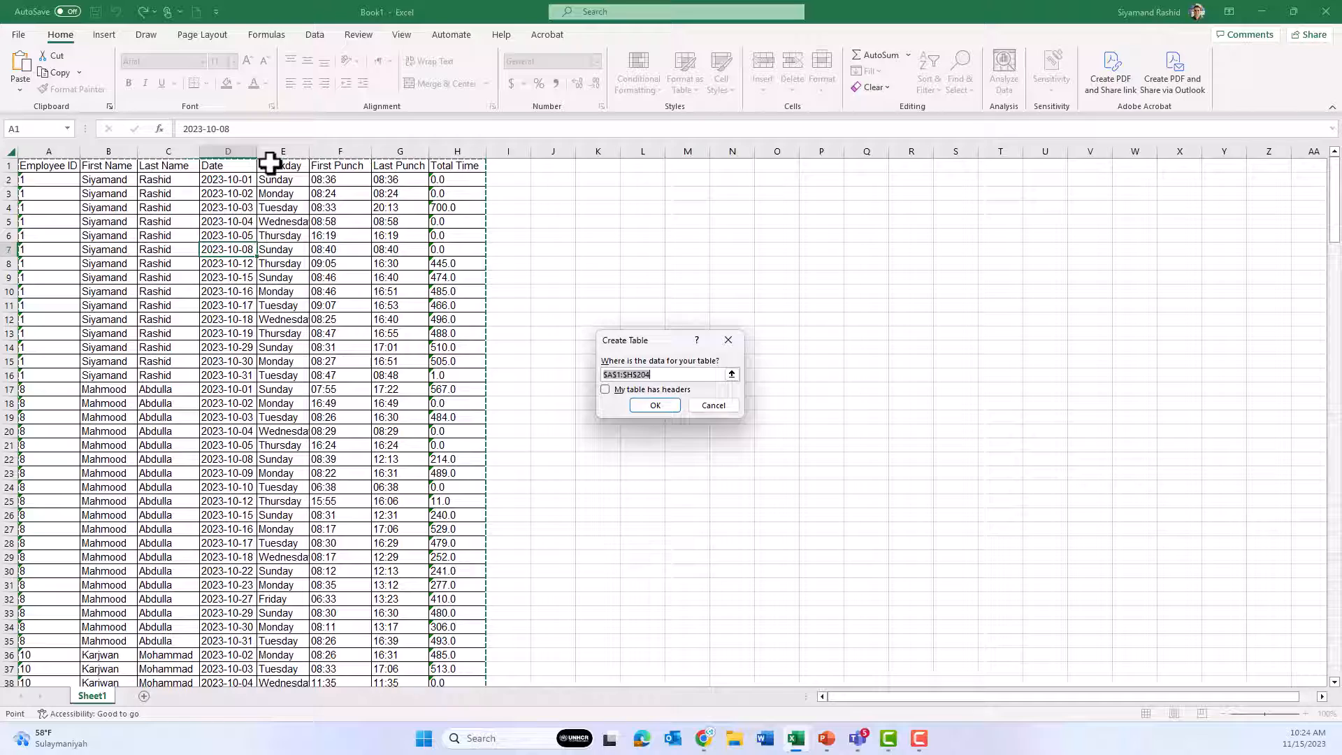
{"action": "left_click", "coordinate": [606, 390]}
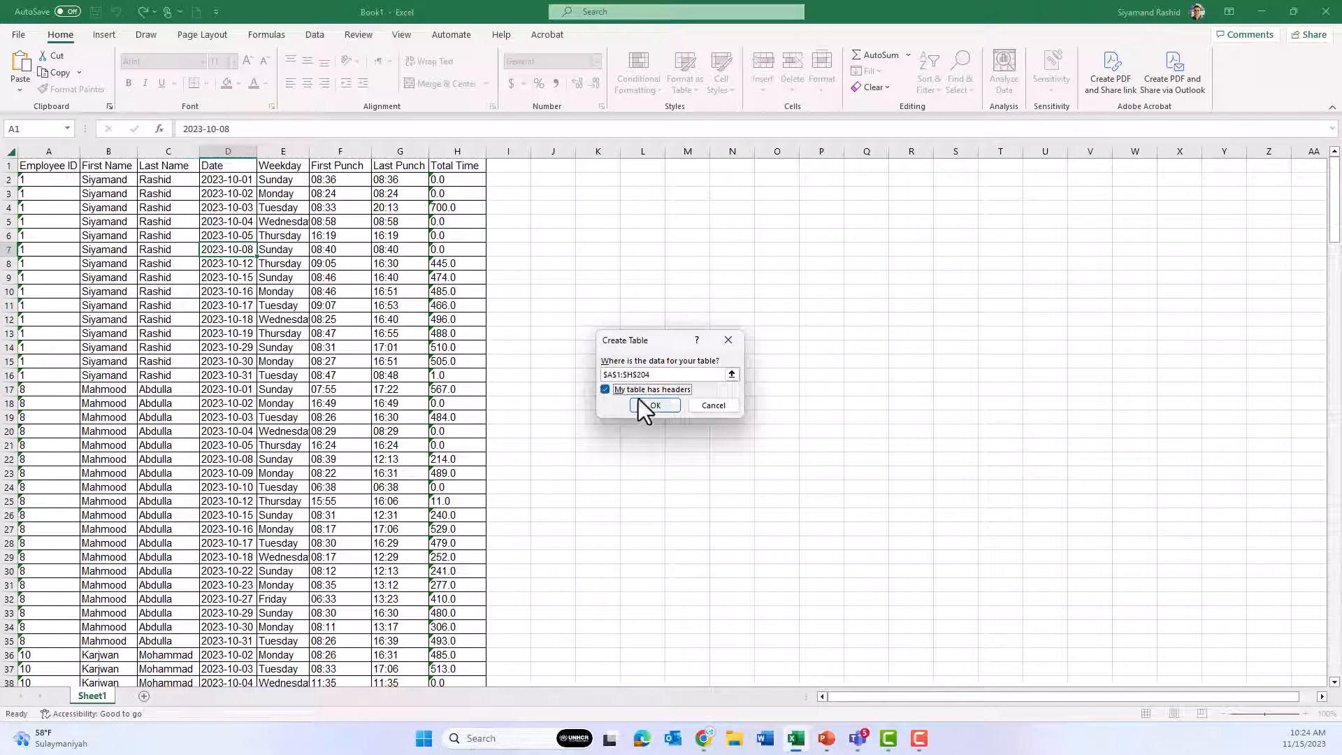
{"action": "left_click", "coordinate": [652, 405]}
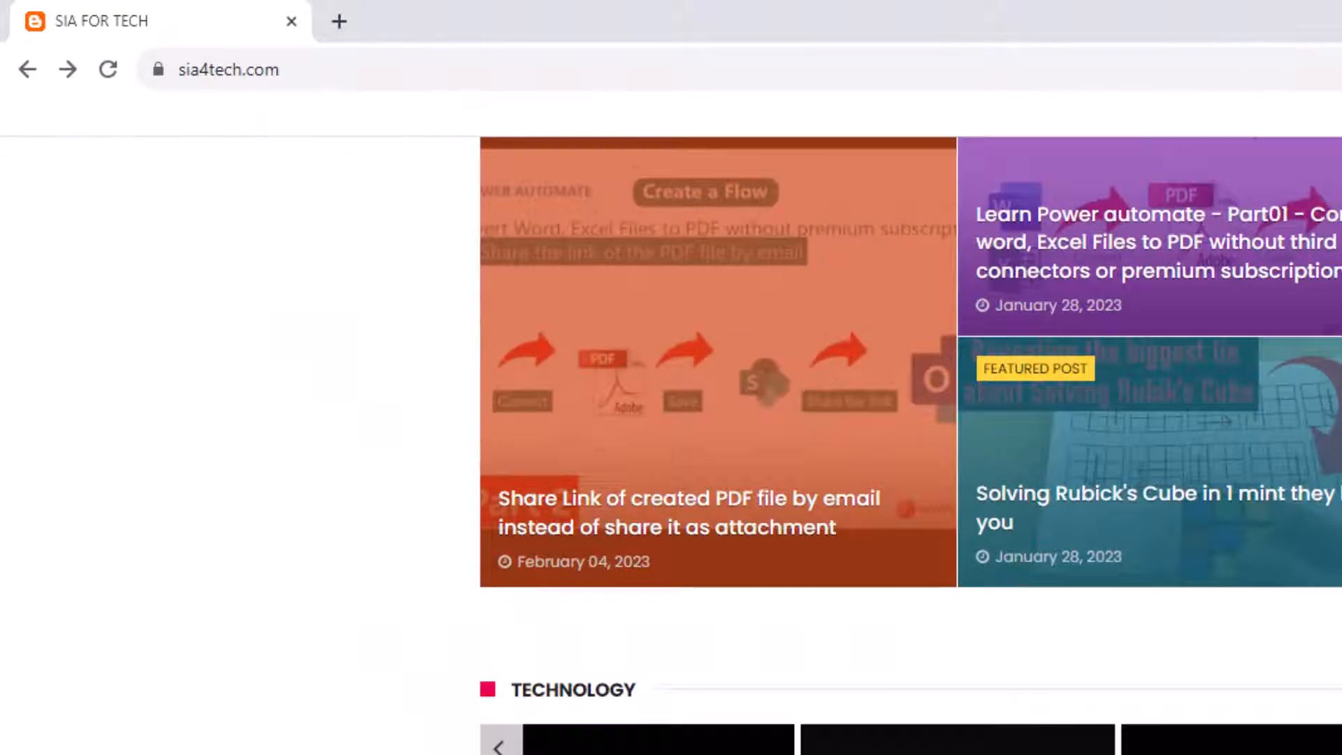
{"action": "scroll", "scroll_direction": "down", "scroll_amount": 3}
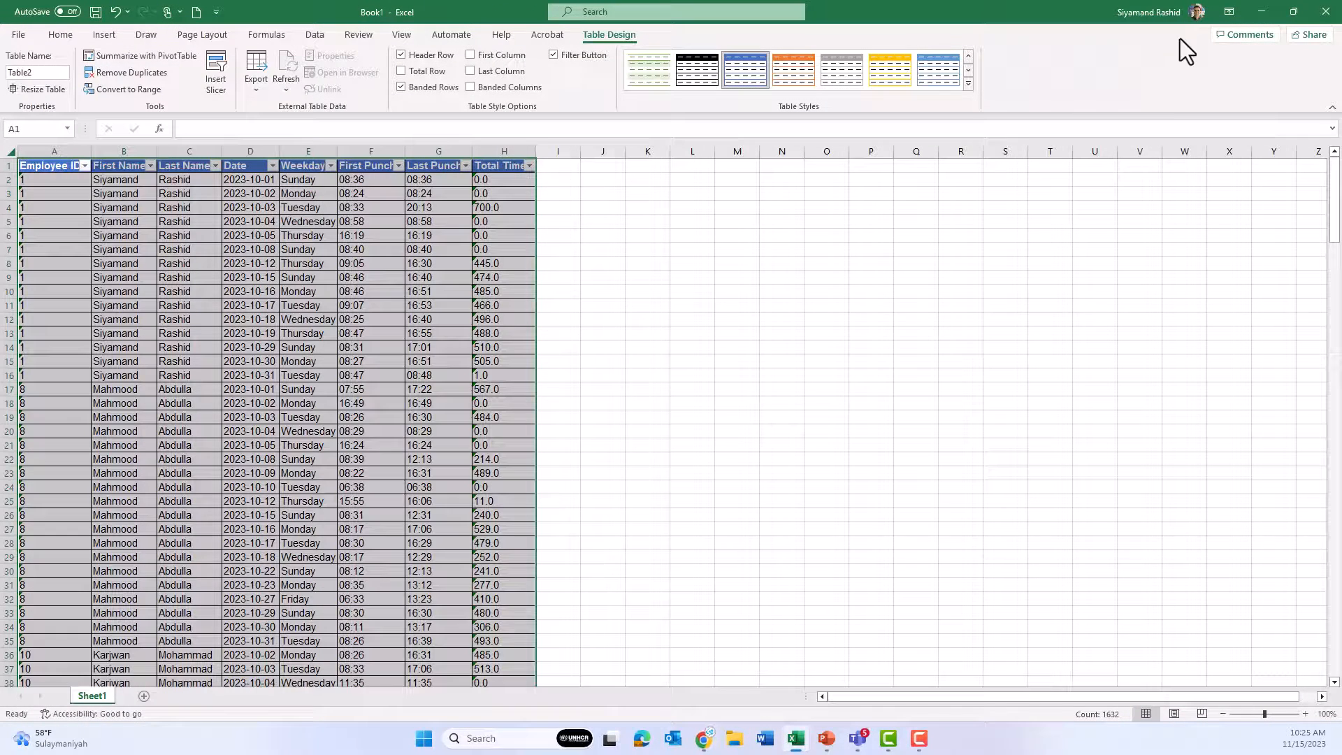
- Open Sheet1's VBA code window through the sheet tab's View Code option
{"action": "left_click", "coordinate": [370, 444]}
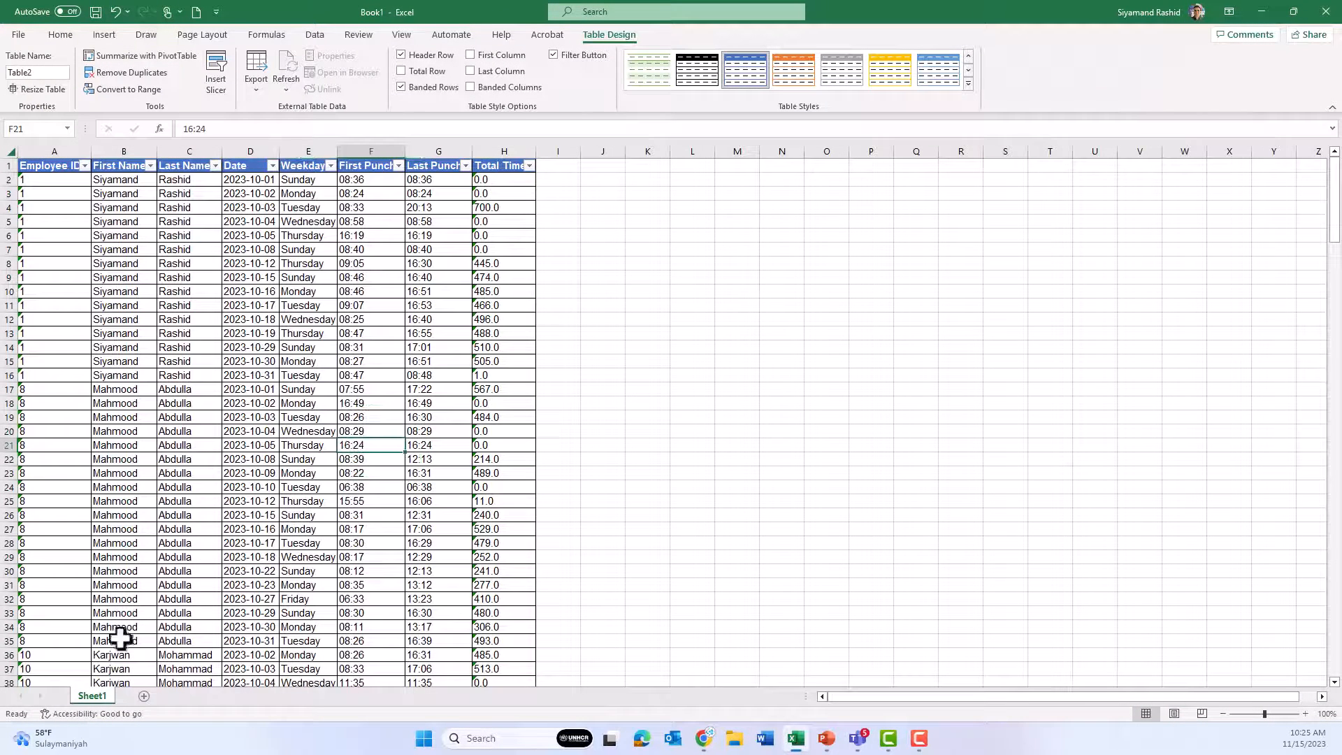
{"action": "right_click", "coordinate": [92, 694]}
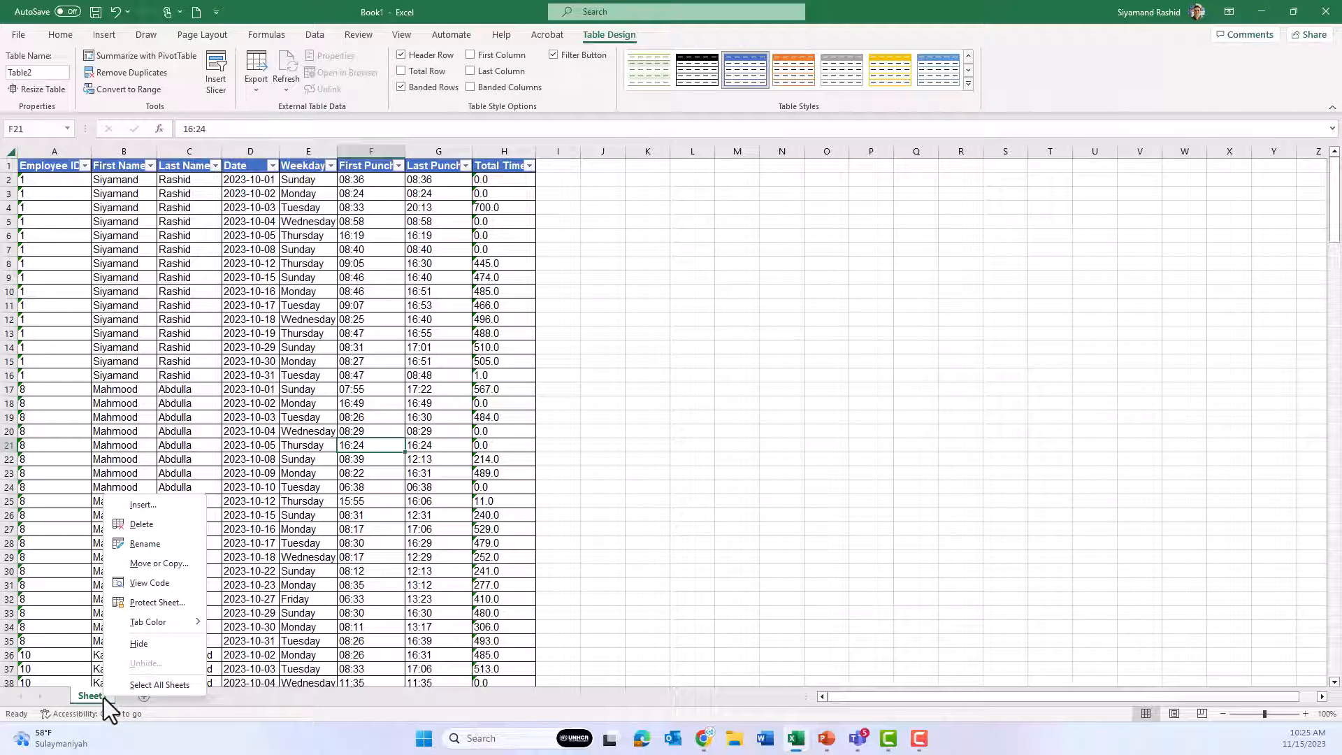
{"action": "left_click", "coordinate": [148, 582]}
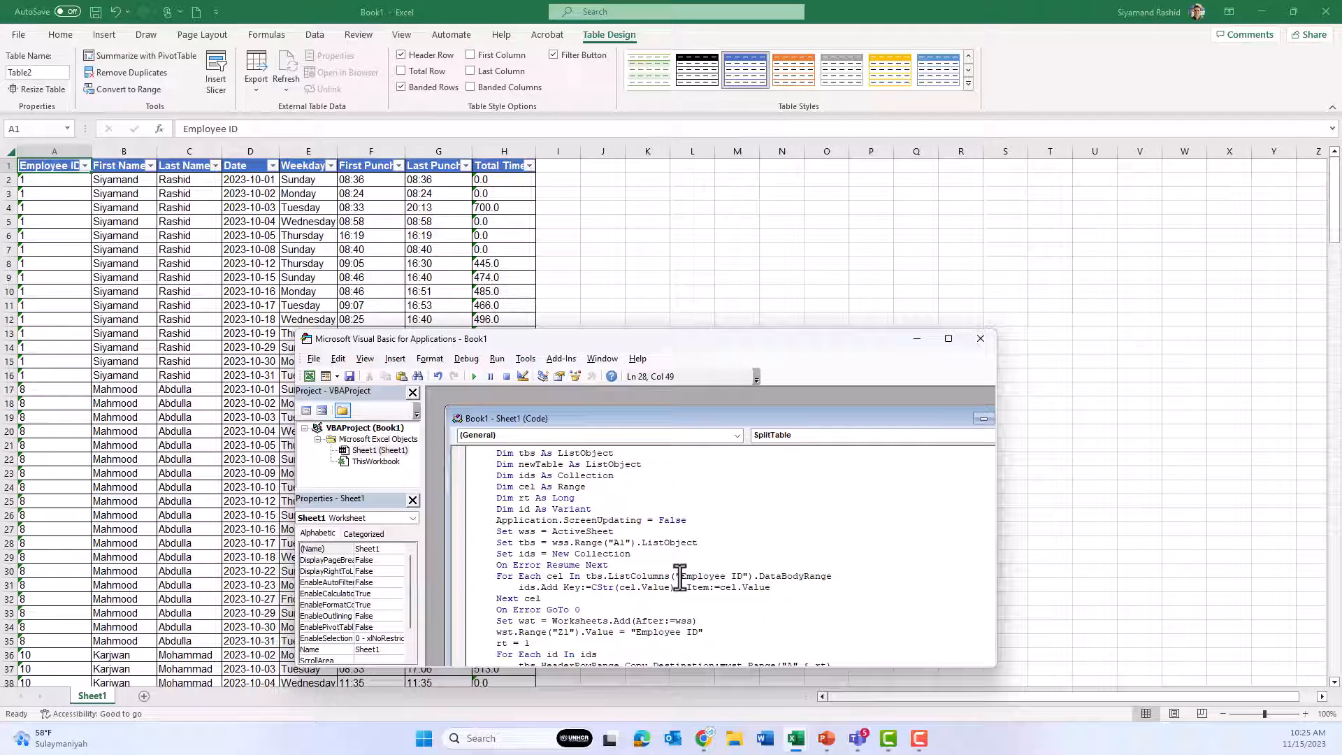
- Highlight the Employee ID column name in the SplitTable macro and scroll through the code
{"action": "double_click", "coordinate": [706, 575]}
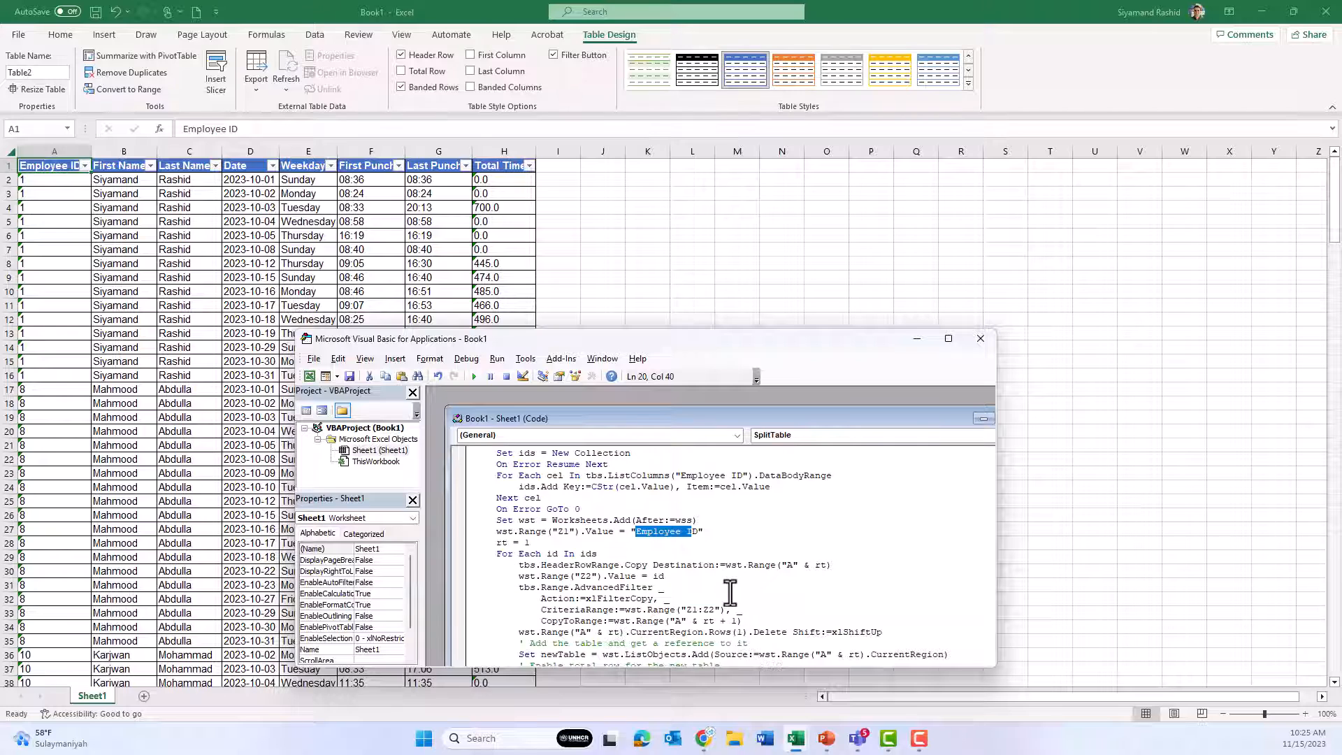
{"action": "scroll", "scroll_direction": "down", "scroll_amount": 3}
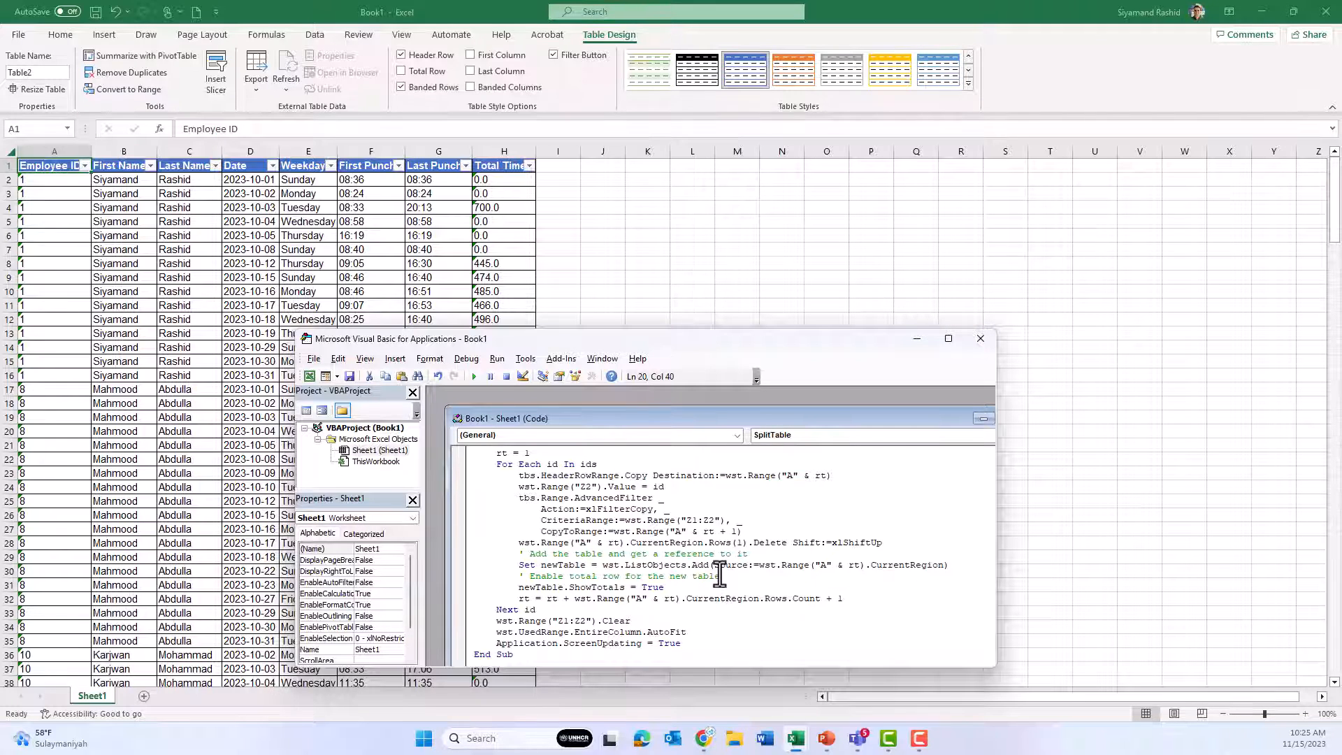
- Run SplitTable, creating Sheet3 with per-employee tables that each end in a Total row
{"action": "left_click", "coordinate": [473, 376]}
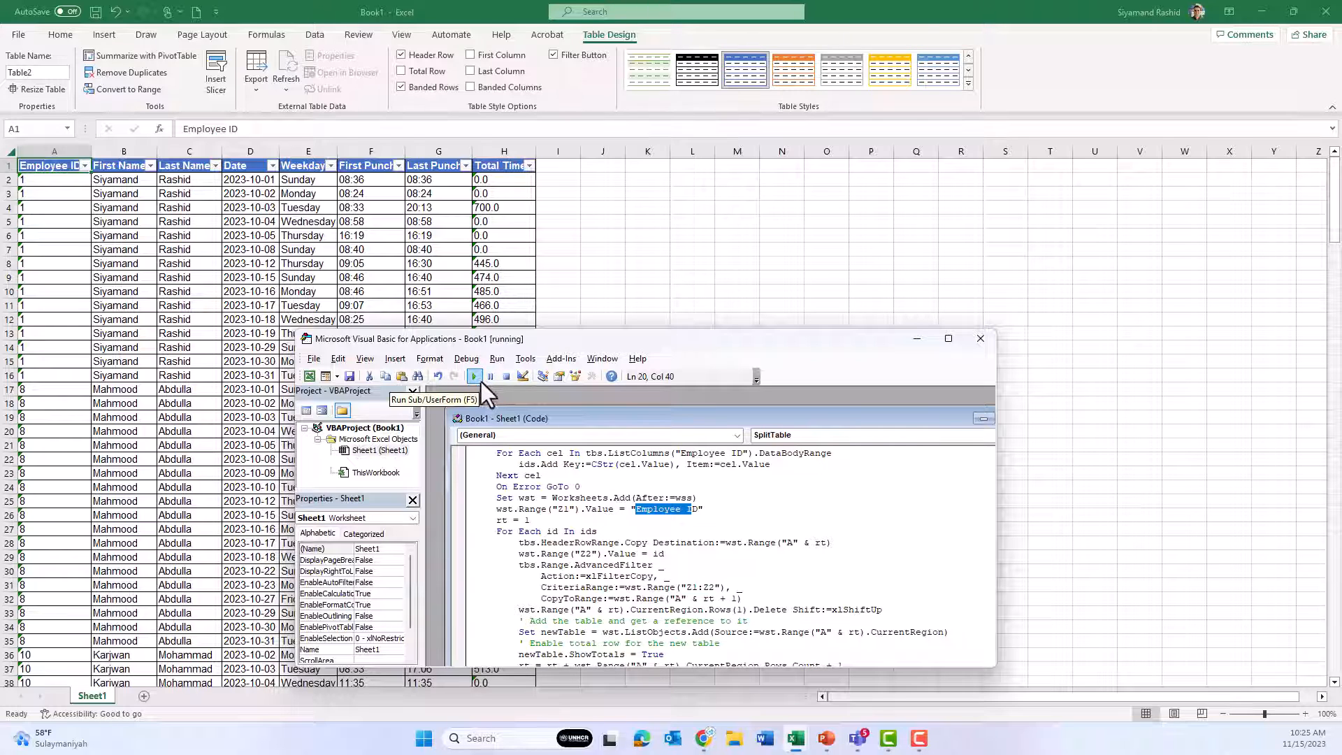
{"action": "left_click", "coordinate": [473, 377]}
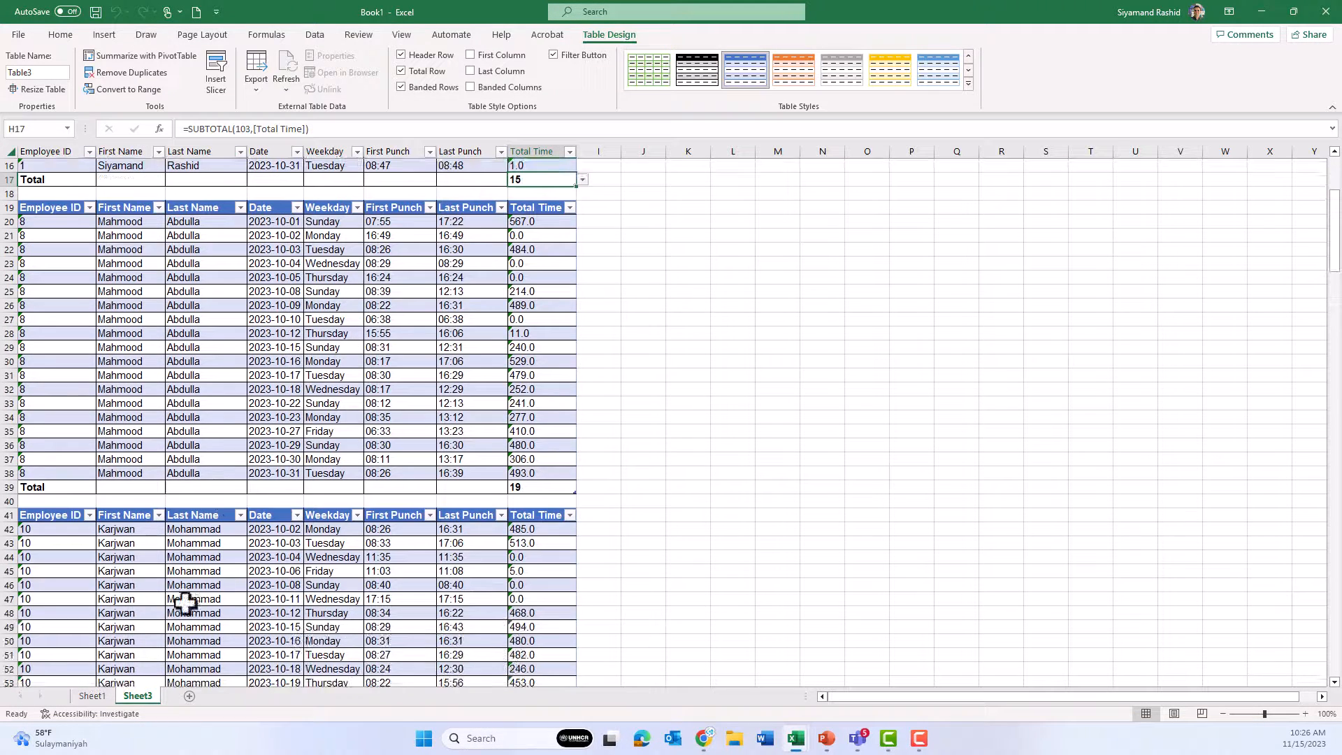
{"action": "left_click", "coordinate": [91, 695]}
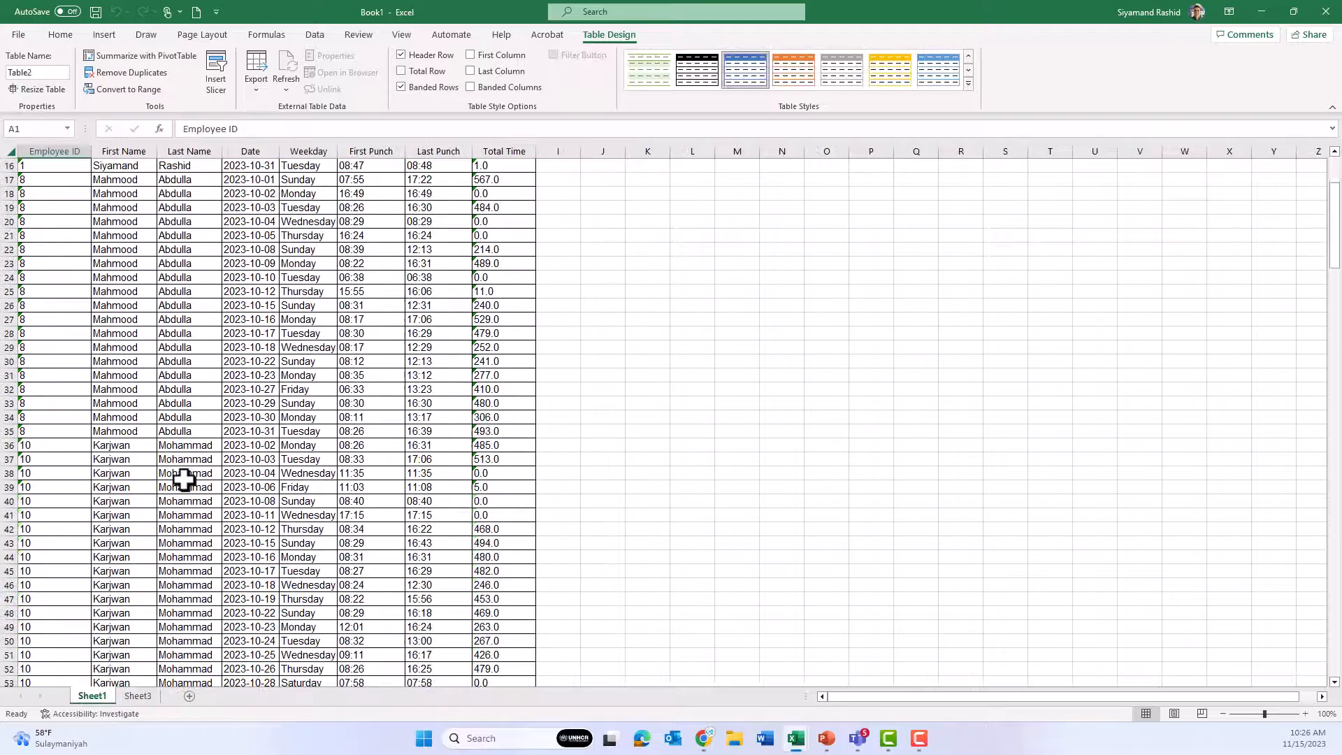
{"action": "left_click", "coordinate": [138, 696]}
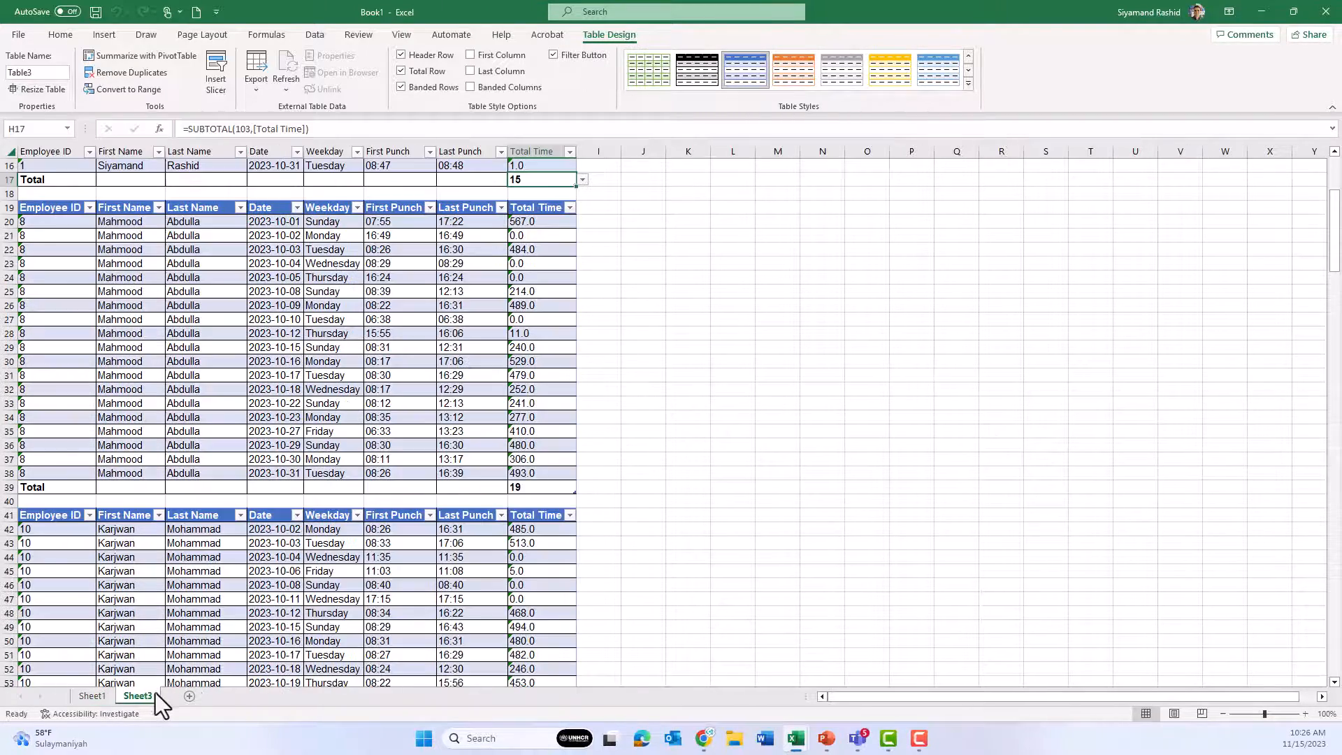